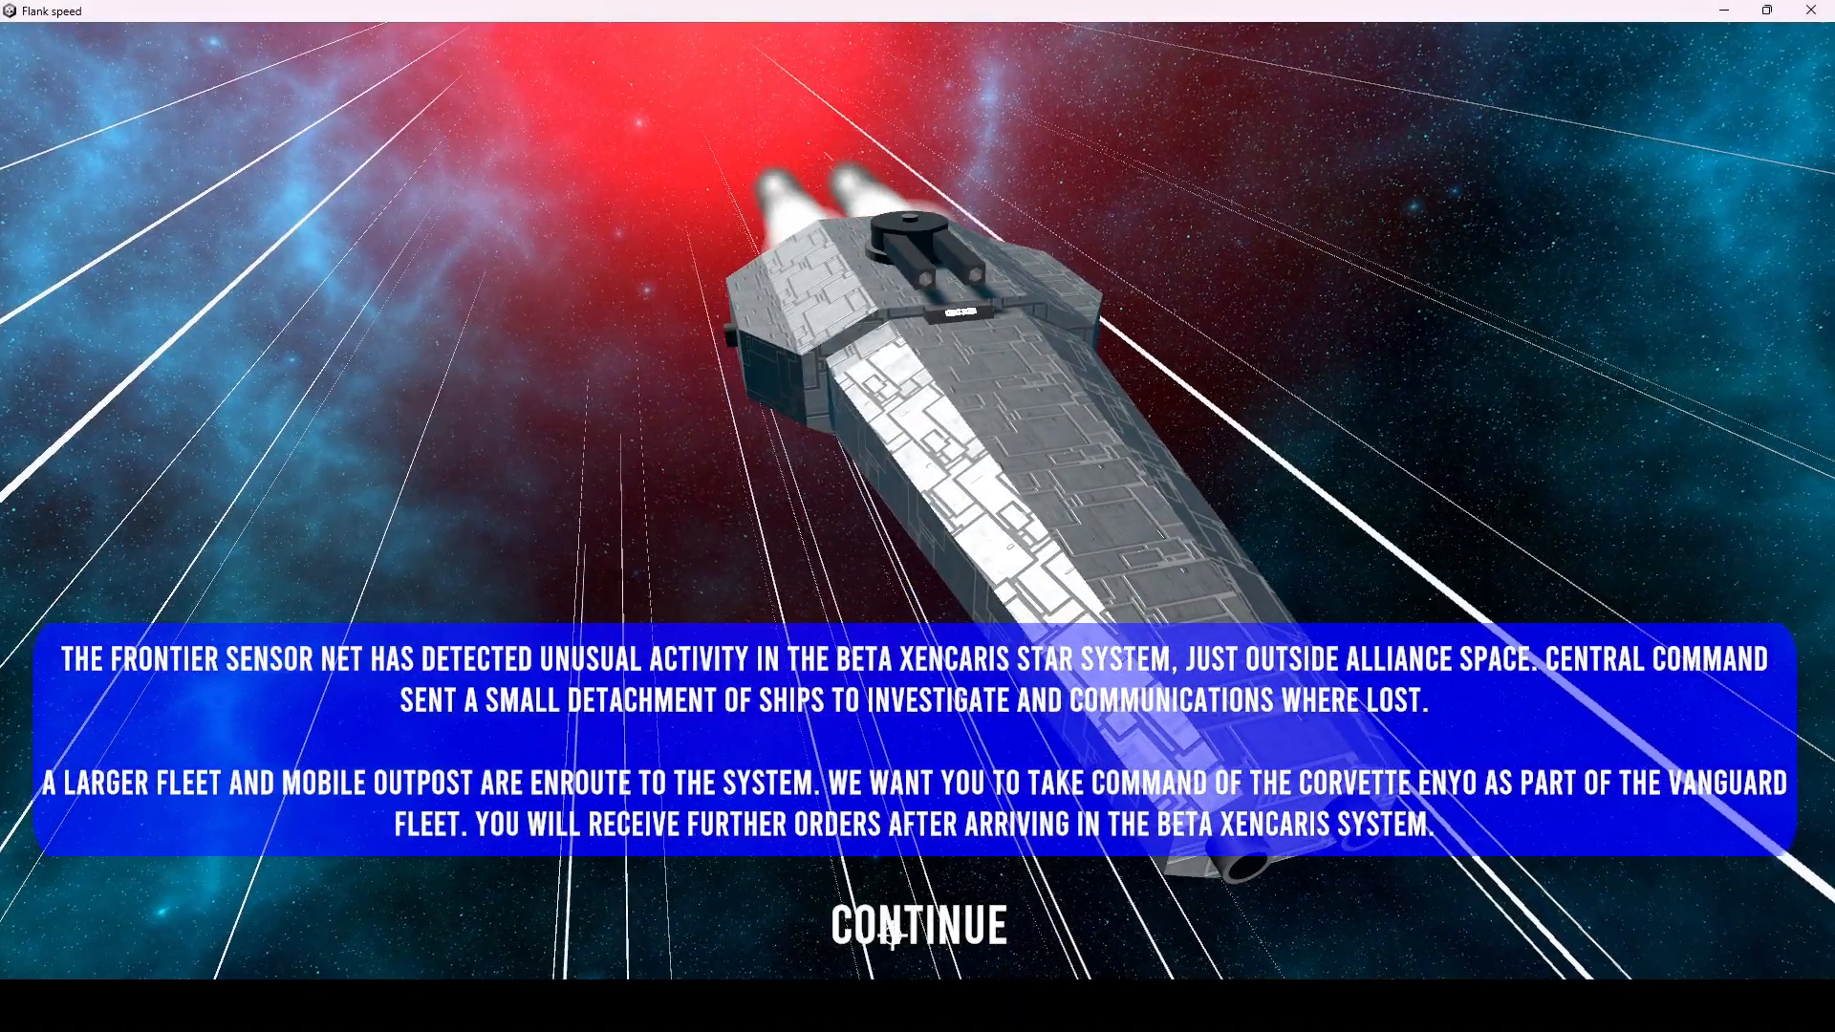
# Continue past the Beta Xencaris mission briefing to the Level Complete screen.
pyautogui.click(917, 925)
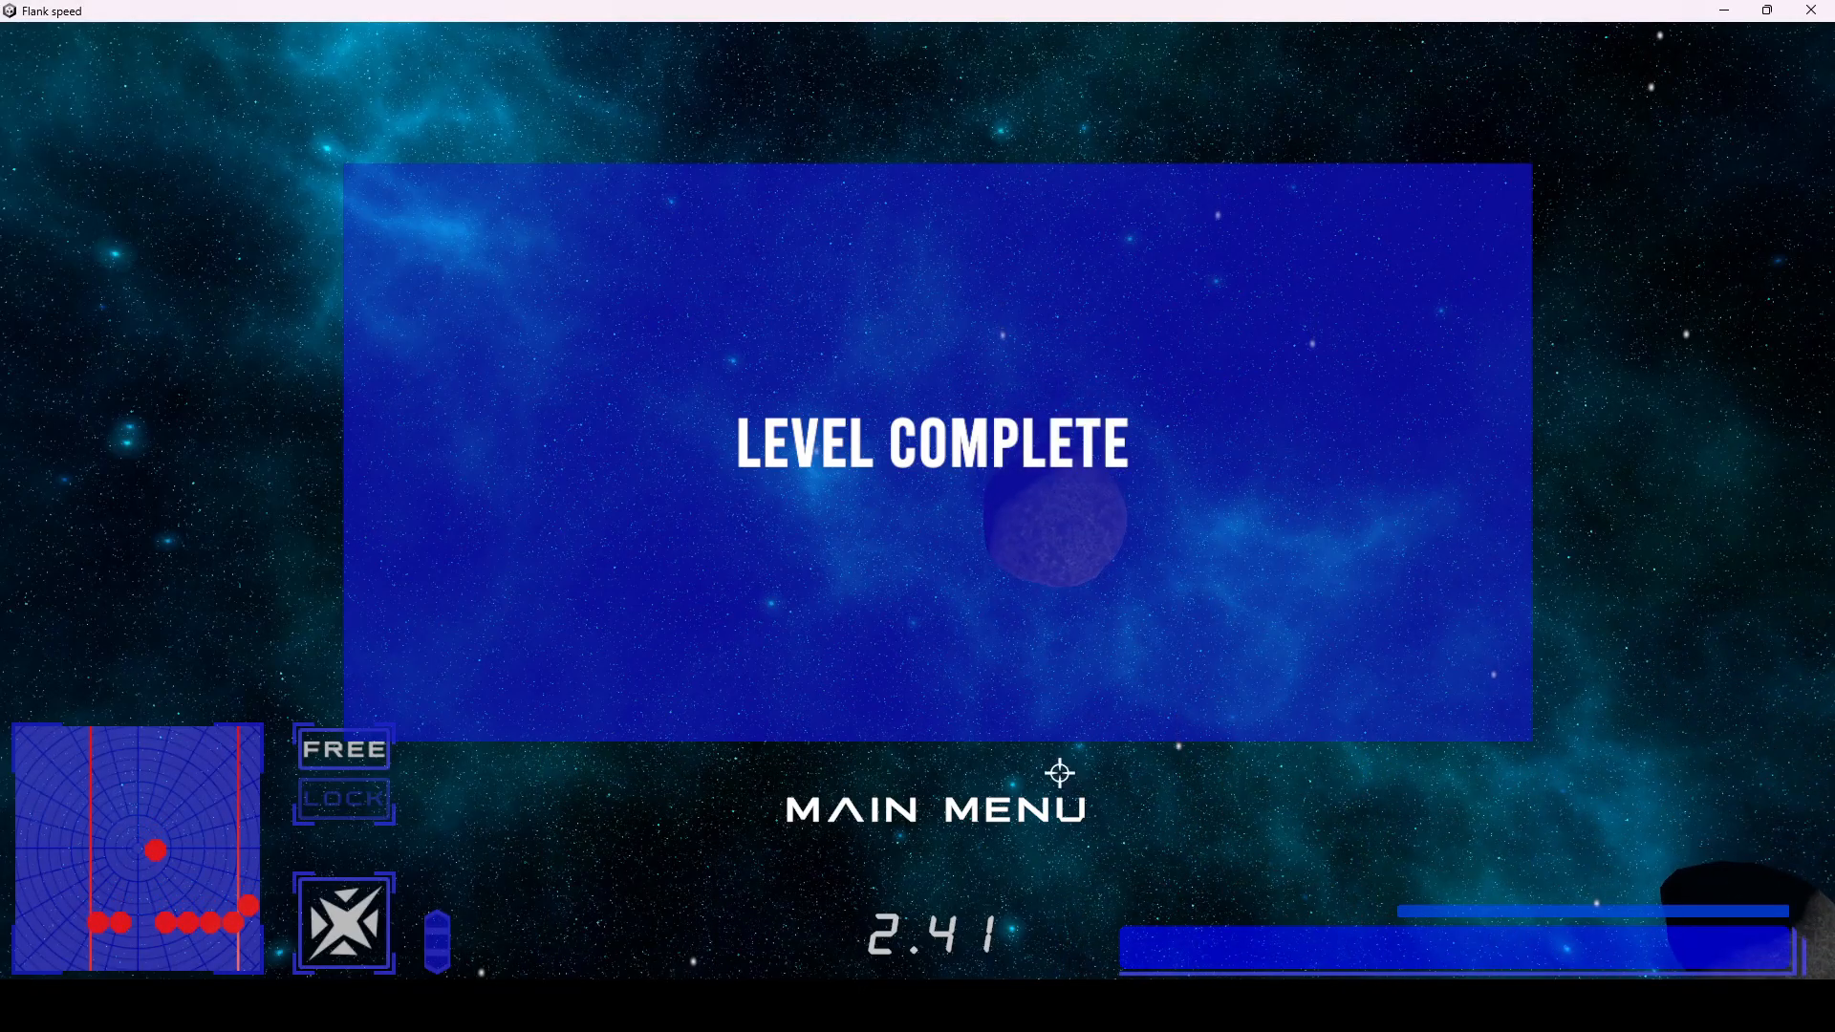
# Return to the main menu and start a new level in open space.
pyautogui.click(934, 810)
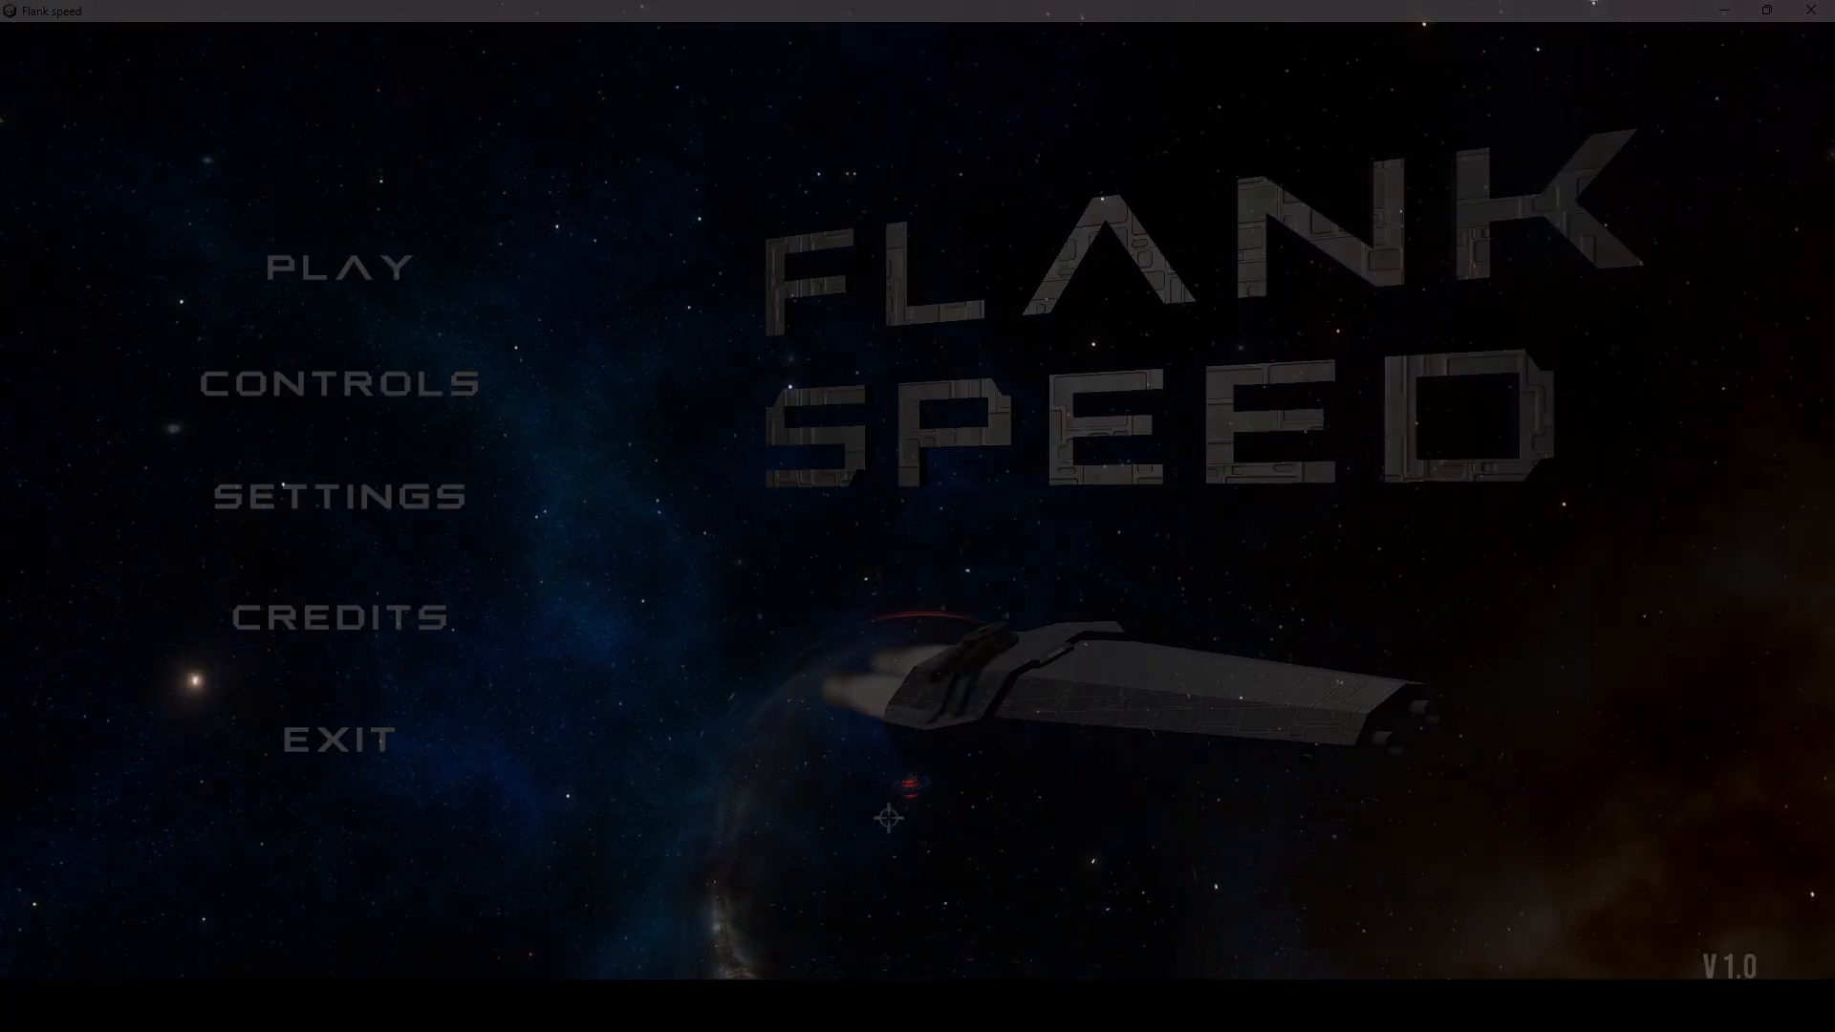
pyautogui.click(337, 266)
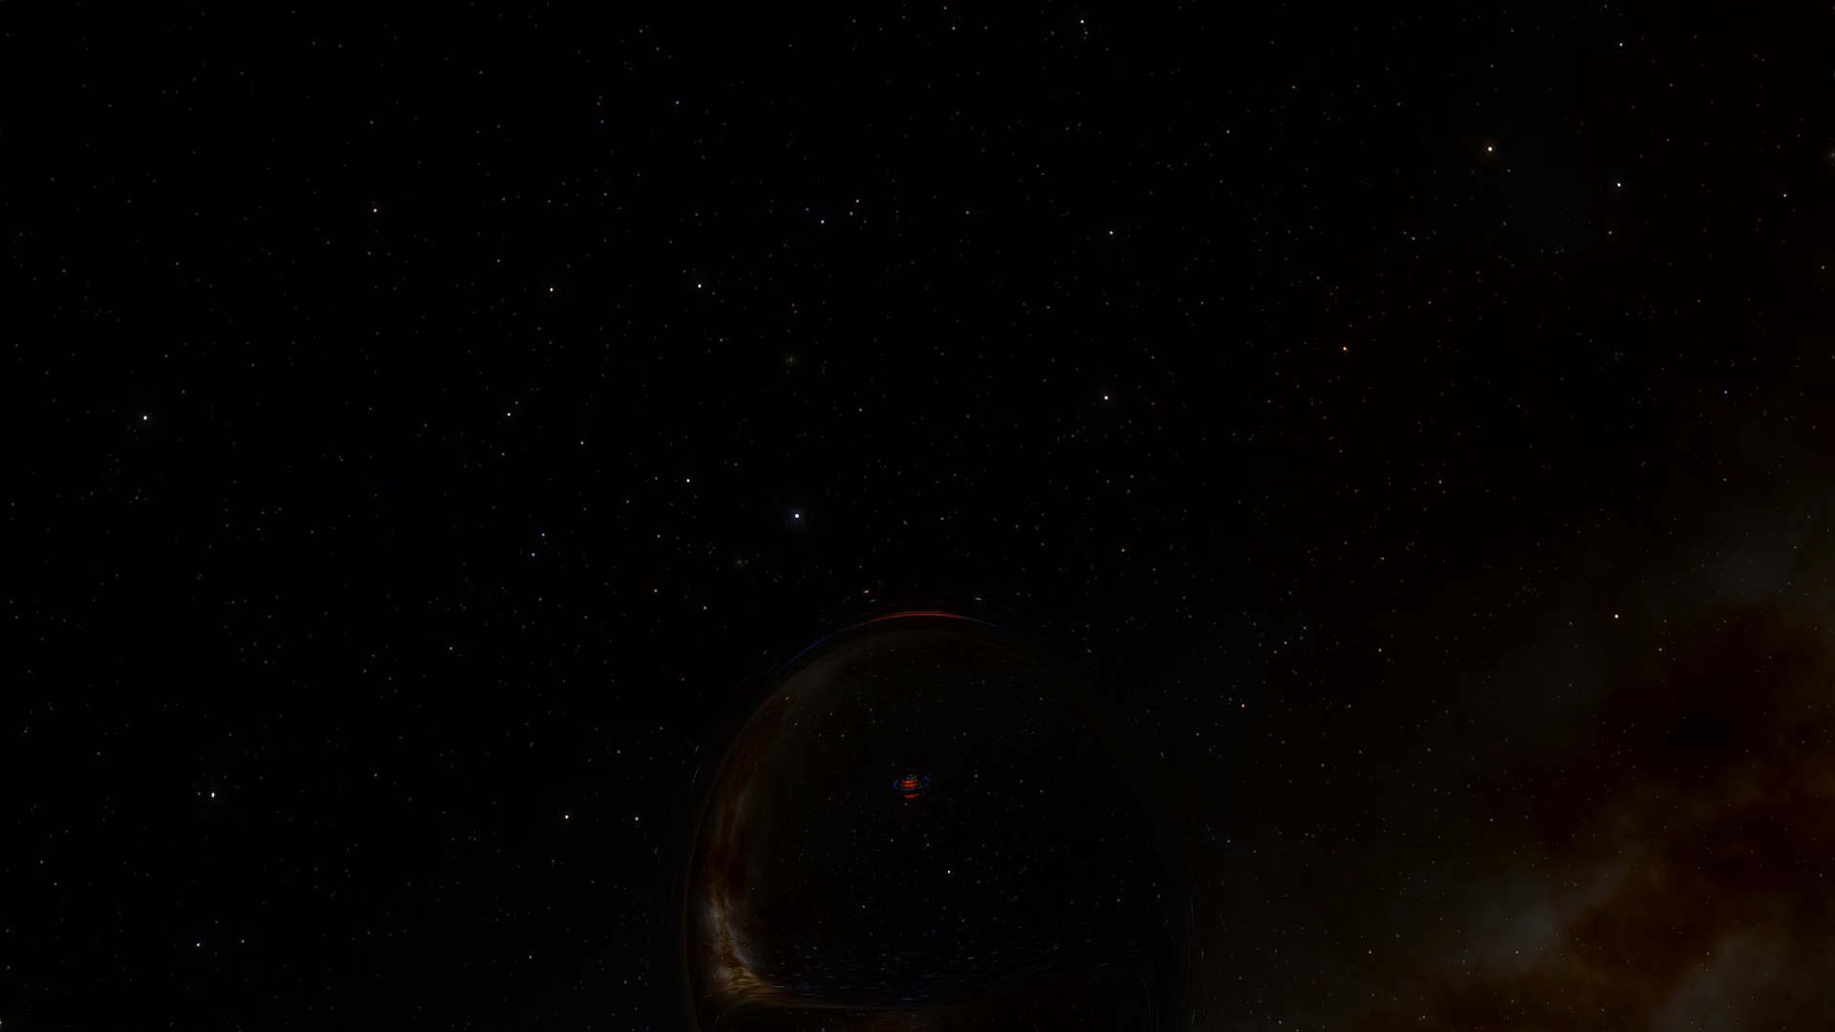